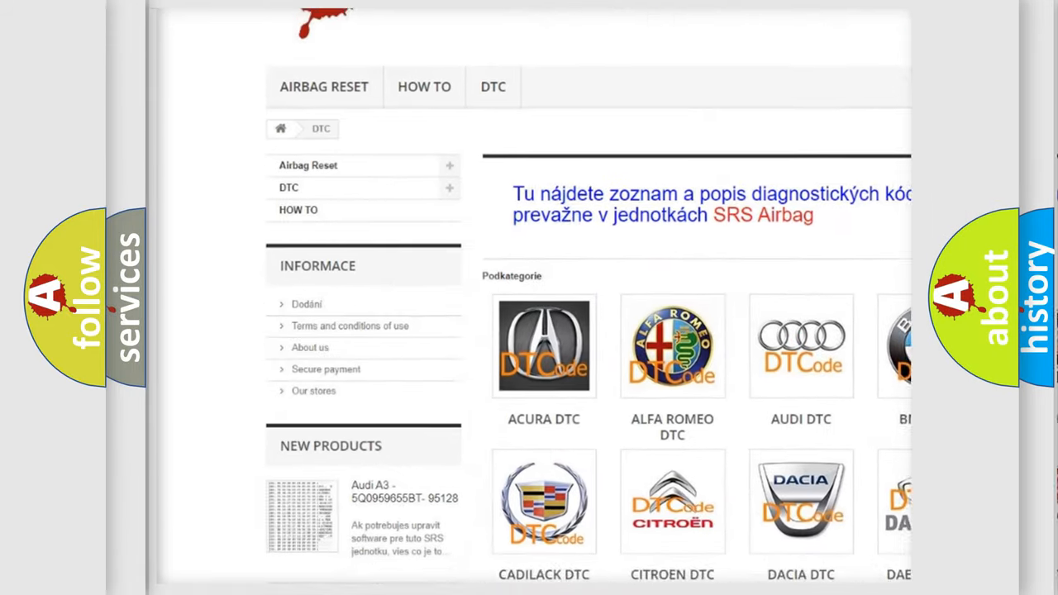
From the DTC category page, open a subcategory listing the B- and U-series airbag diagnostic codes
scroll("down", 3)
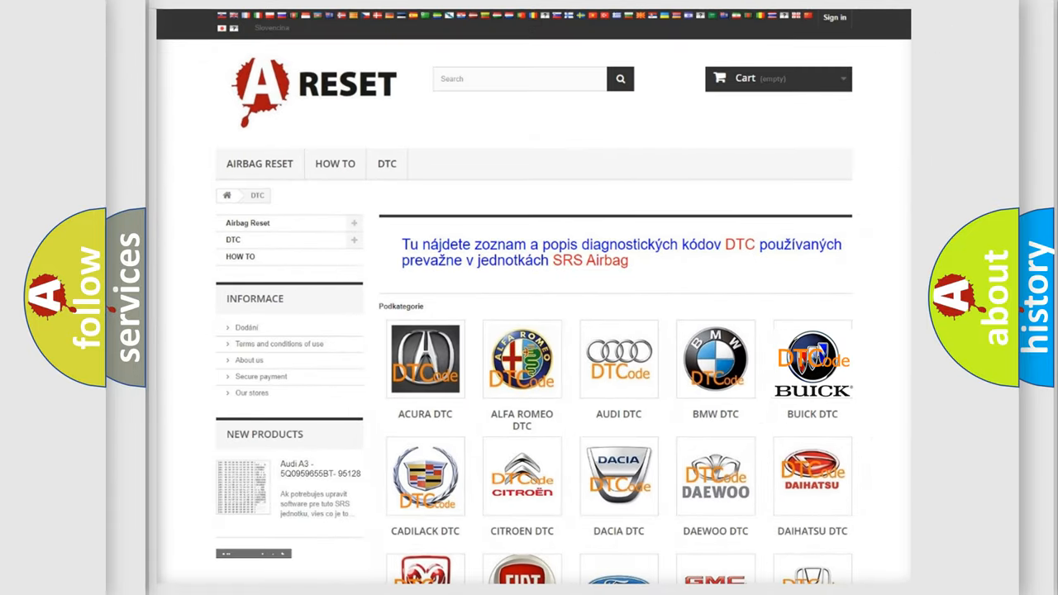
left_click(813, 359)
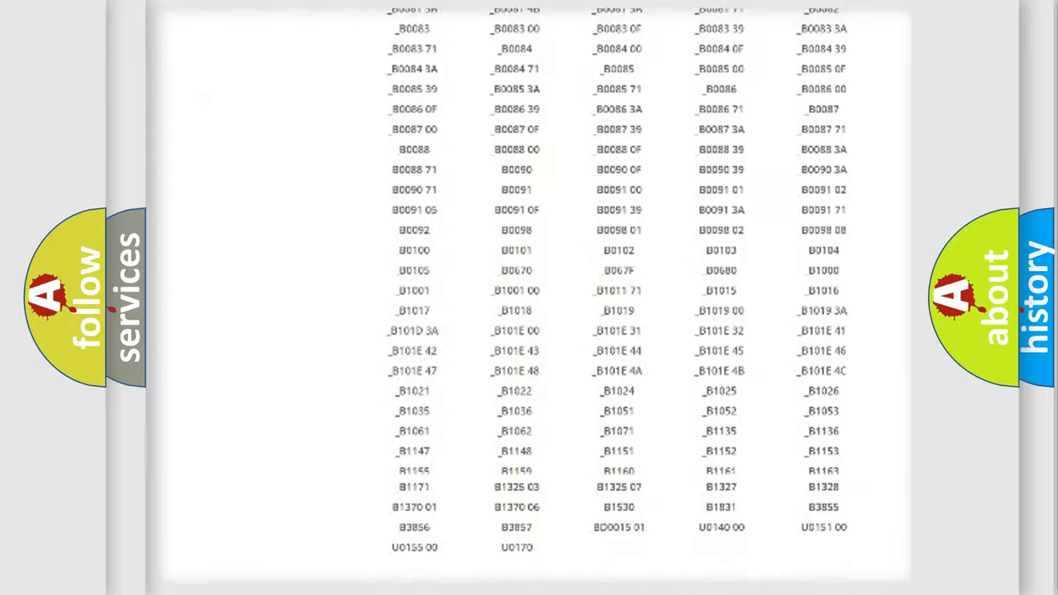